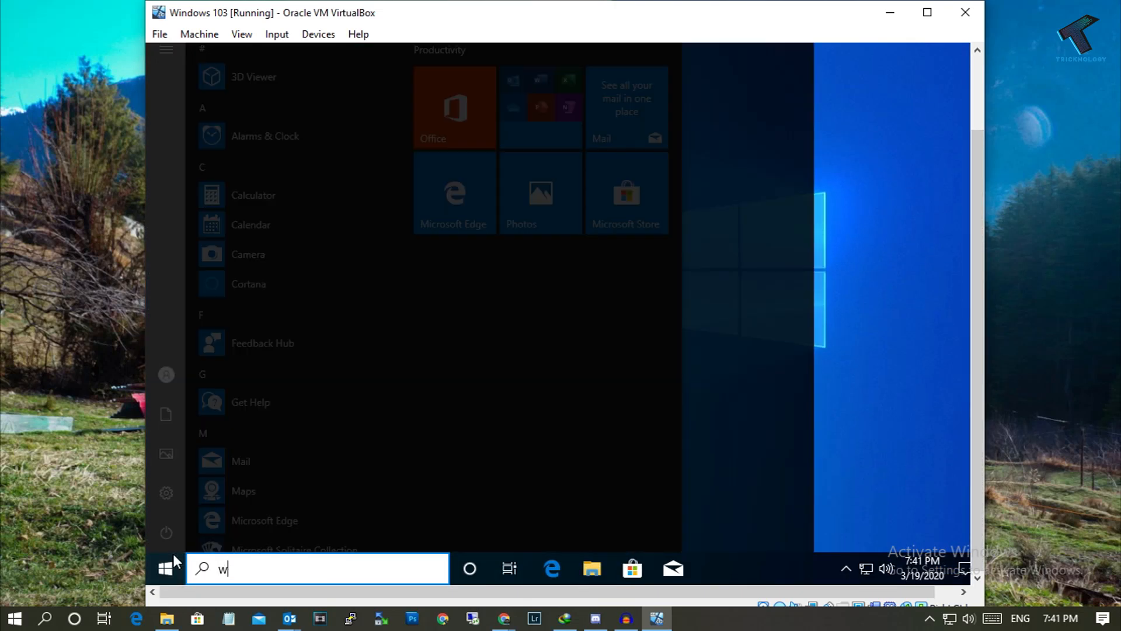
# Step: Run winver from Start search to show About Windows: Version 2004, build 19041.84
pyautogui.write('inver')
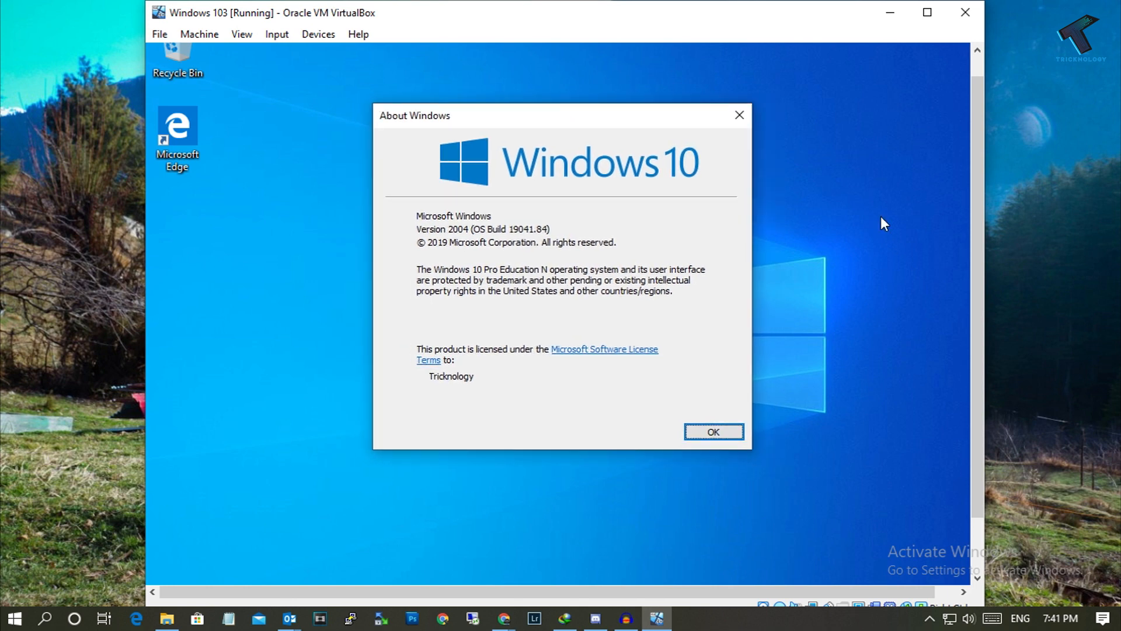
pyautogui.moveTo(586, 228)
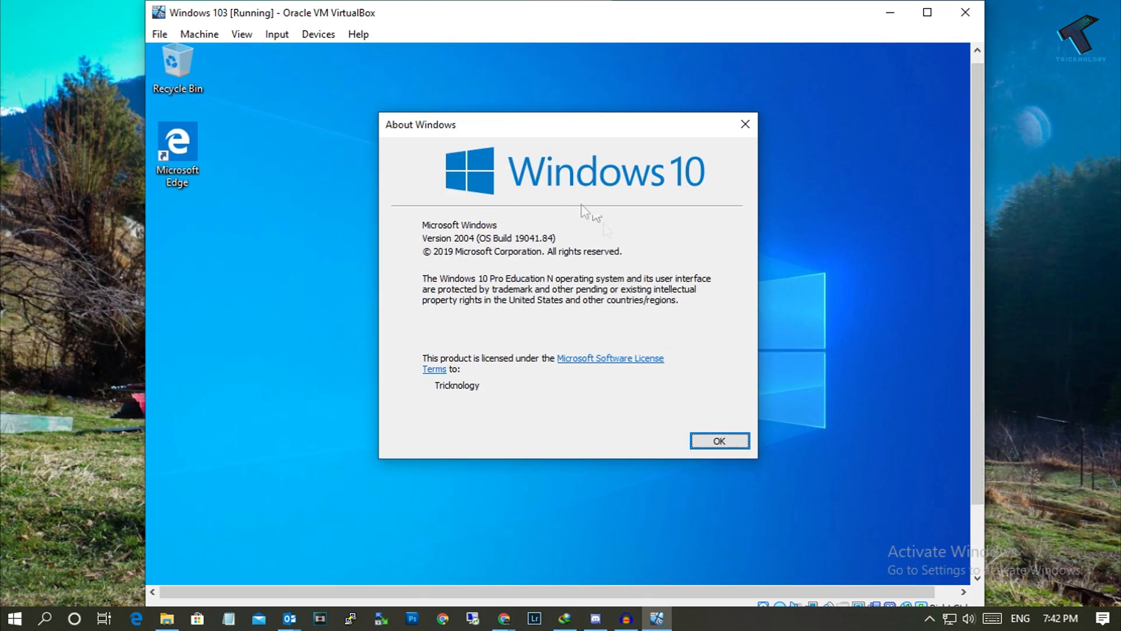
pyautogui.moveTo(901, 170)
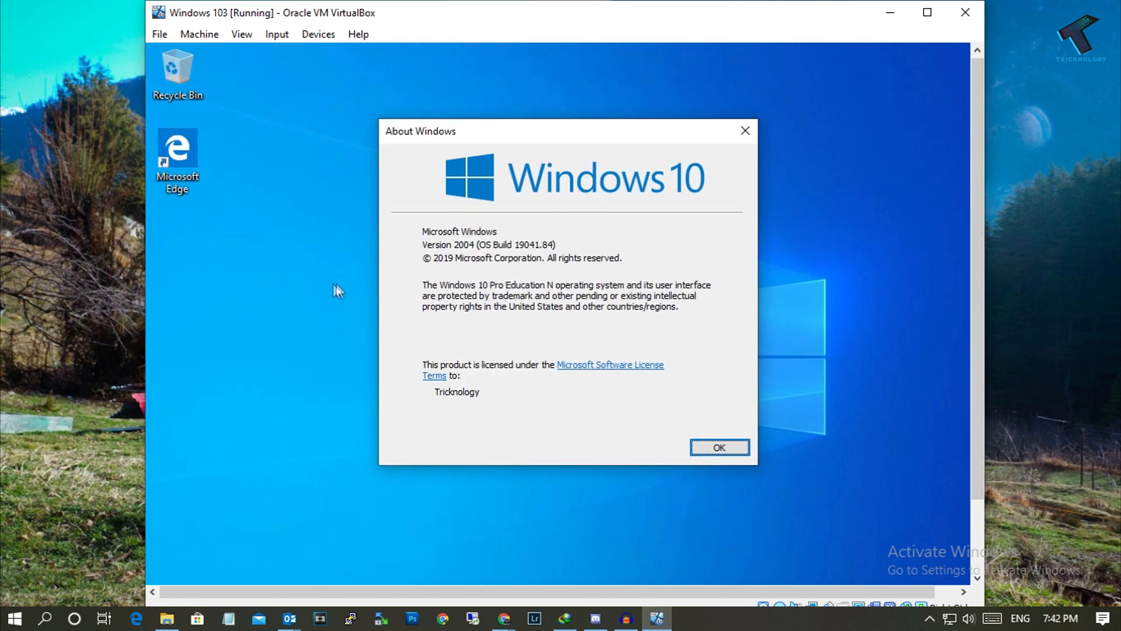
pyautogui.moveTo(459, 253)
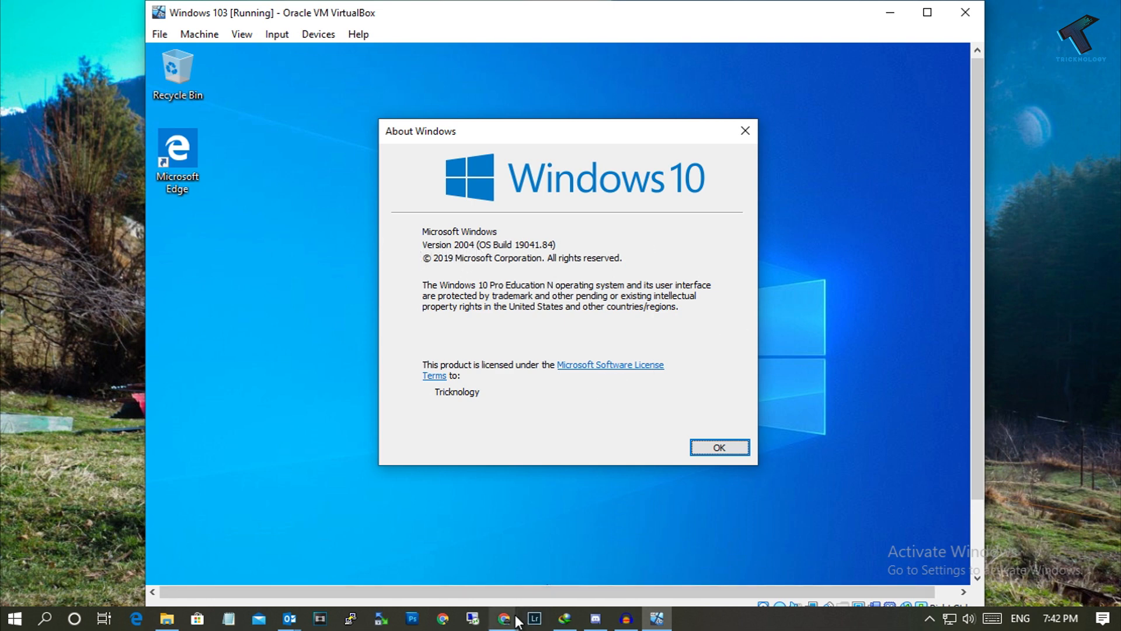
# Step: Switch to Chrome and start Microsoft account sign-in from the Insider Preview Downloads page
pyautogui.click(508, 622)
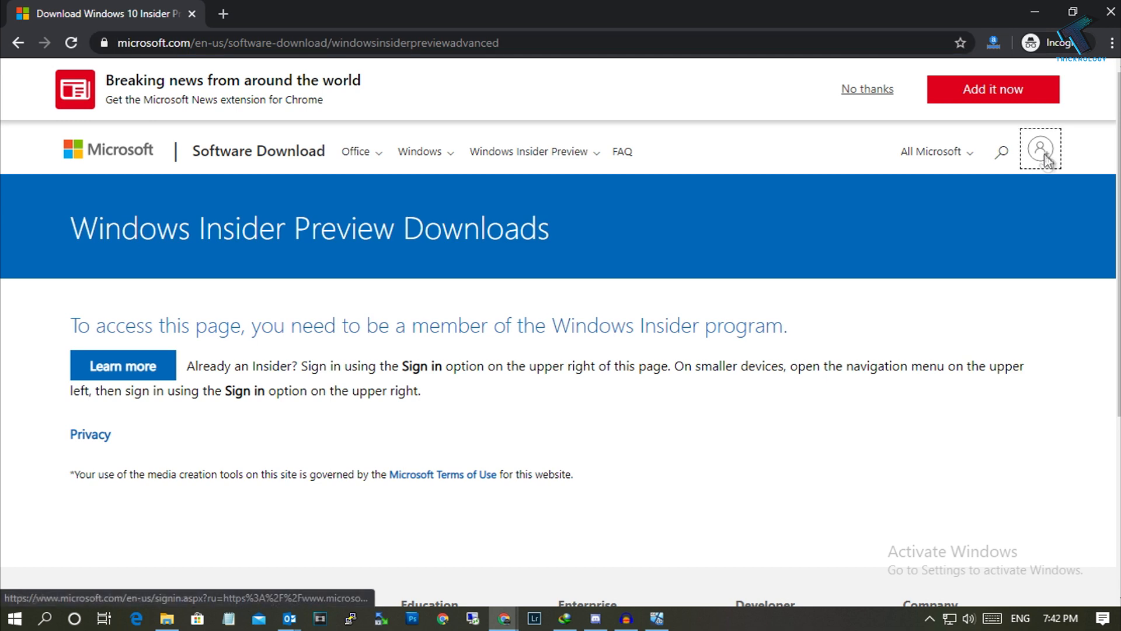
pyautogui.click(1041, 148)
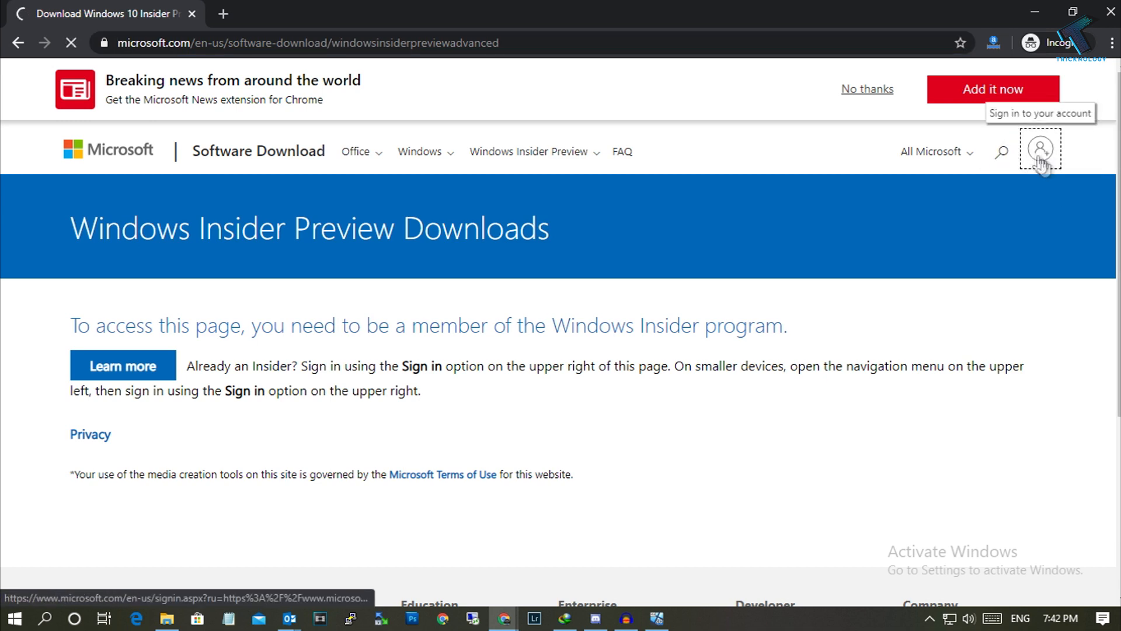
pyautogui.click(1041, 149)
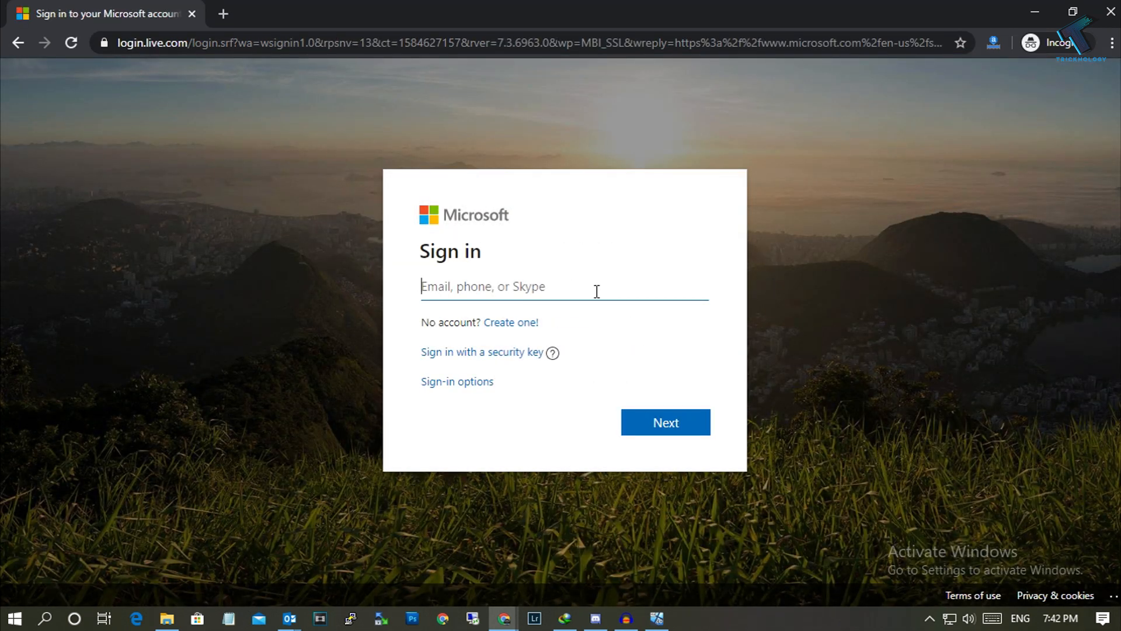
pyautogui.moveTo(526, 401)
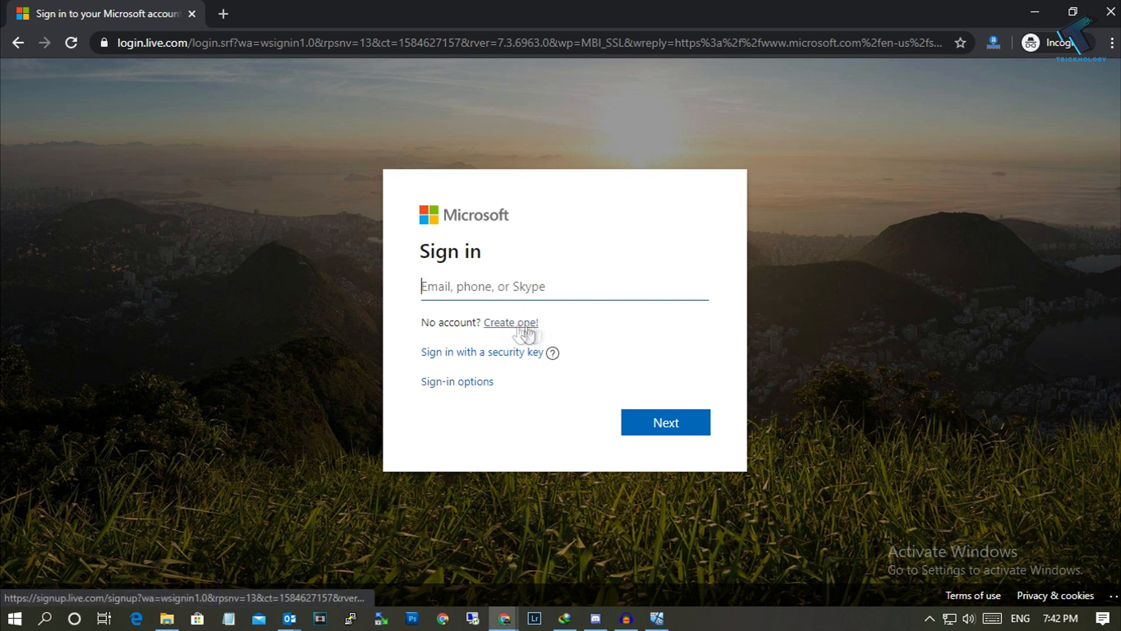
pyautogui.moveTo(515, 320)
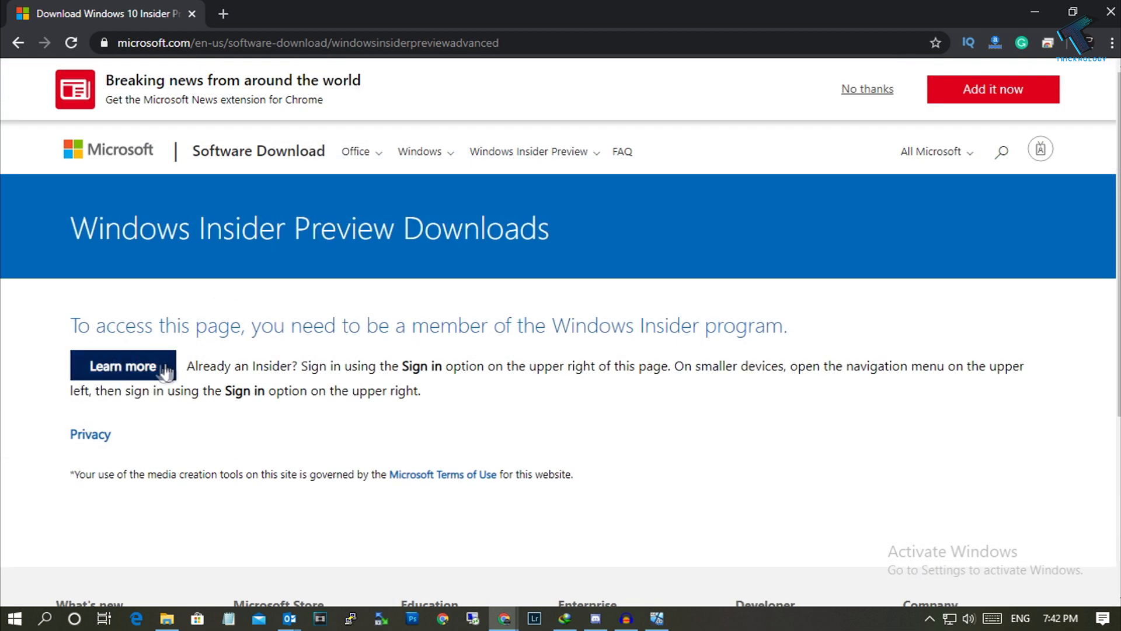
# Step: Select Windows 10 Insider Preview (SLOW) - Build 19041 in the Select edition dropdown
pyautogui.click(123, 366)
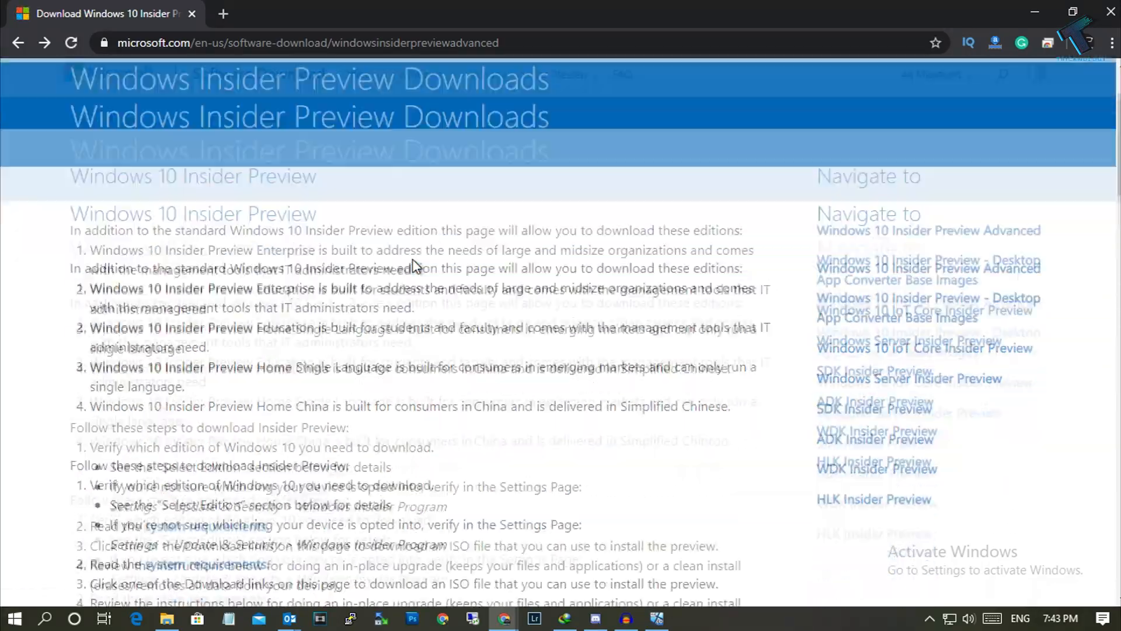
pyautogui.scroll(-3)
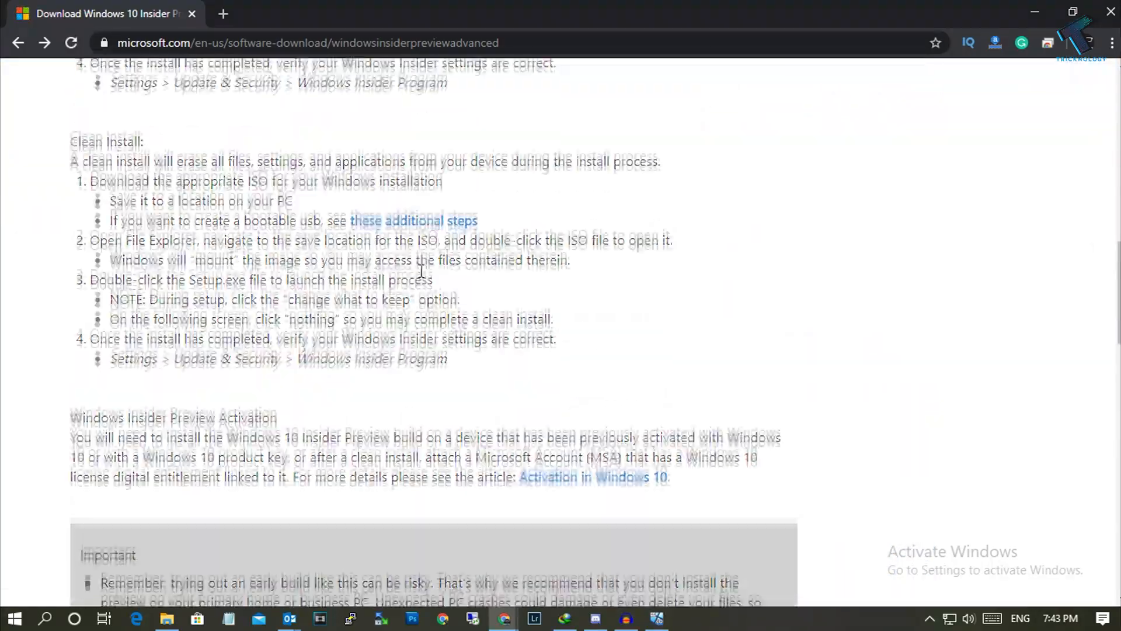
pyautogui.scroll(-3)
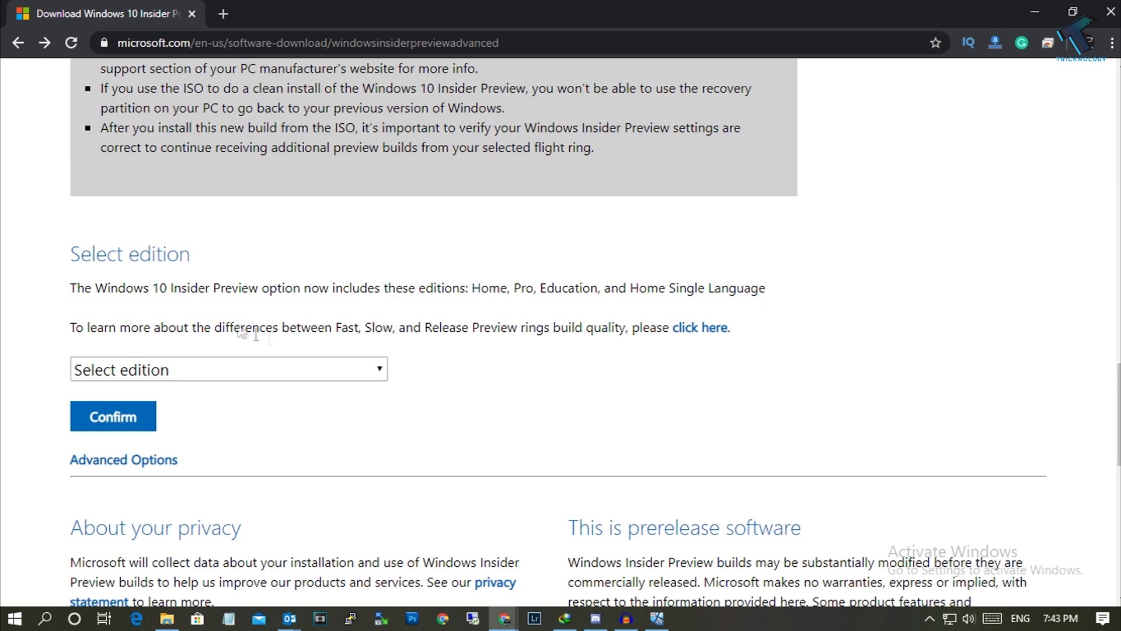
pyautogui.click(228, 369)
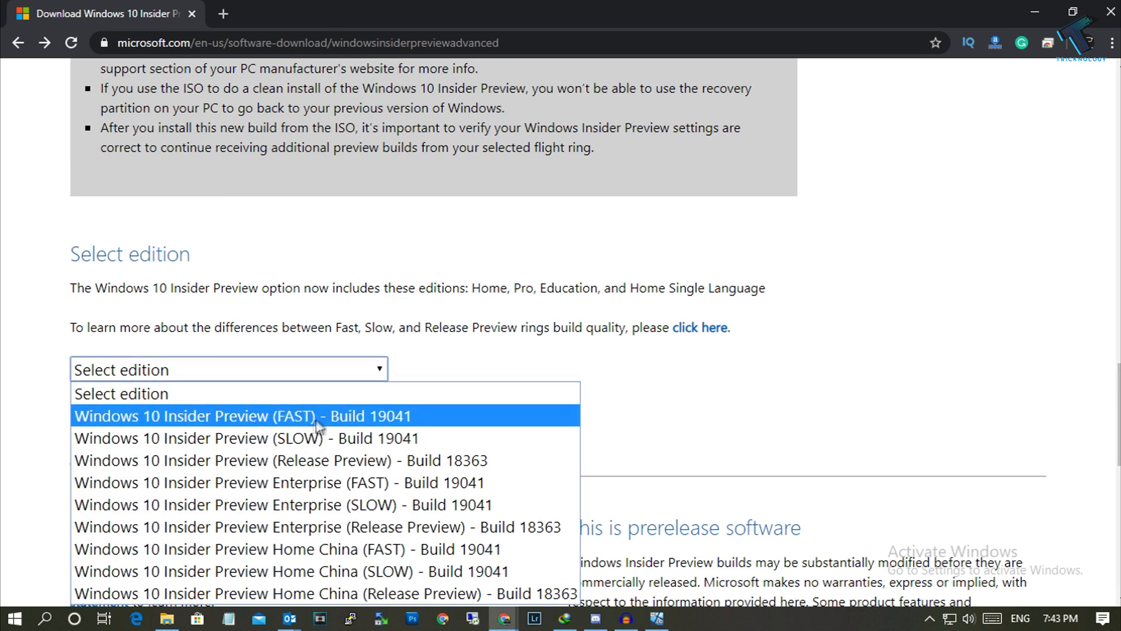
pyautogui.moveTo(326, 438)
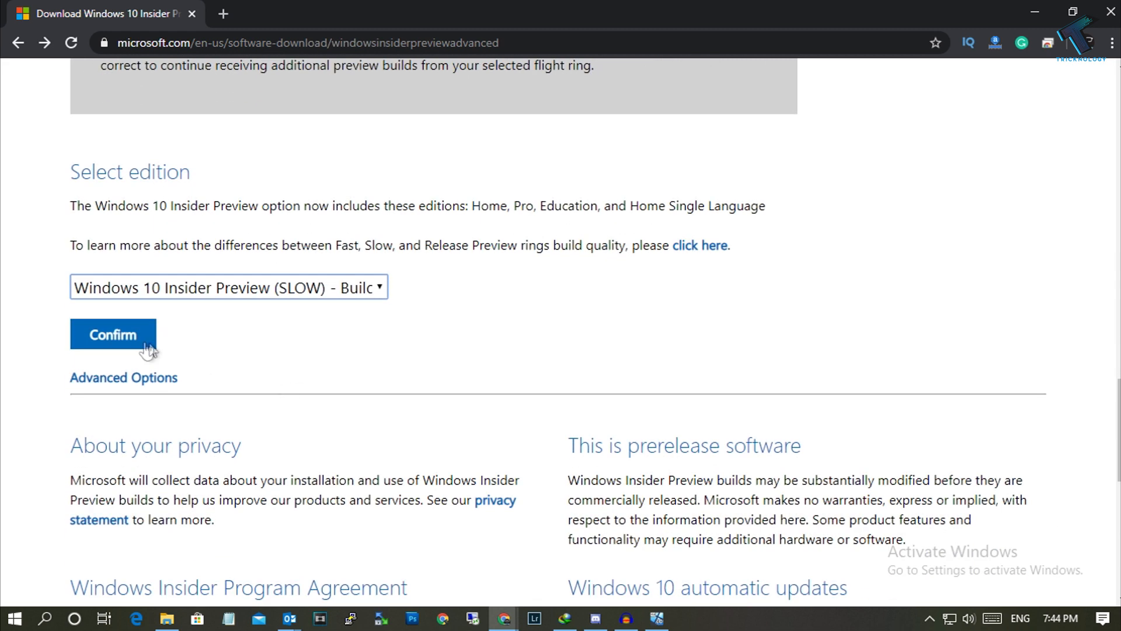
pyautogui.moveTo(331, 306)
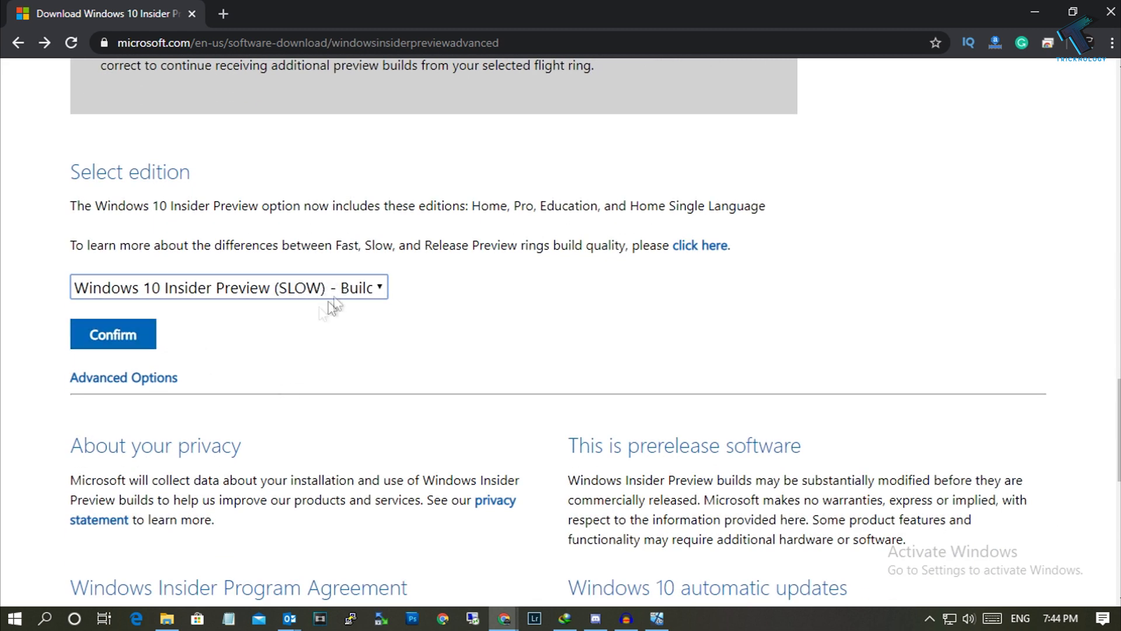
pyautogui.click(228, 287)
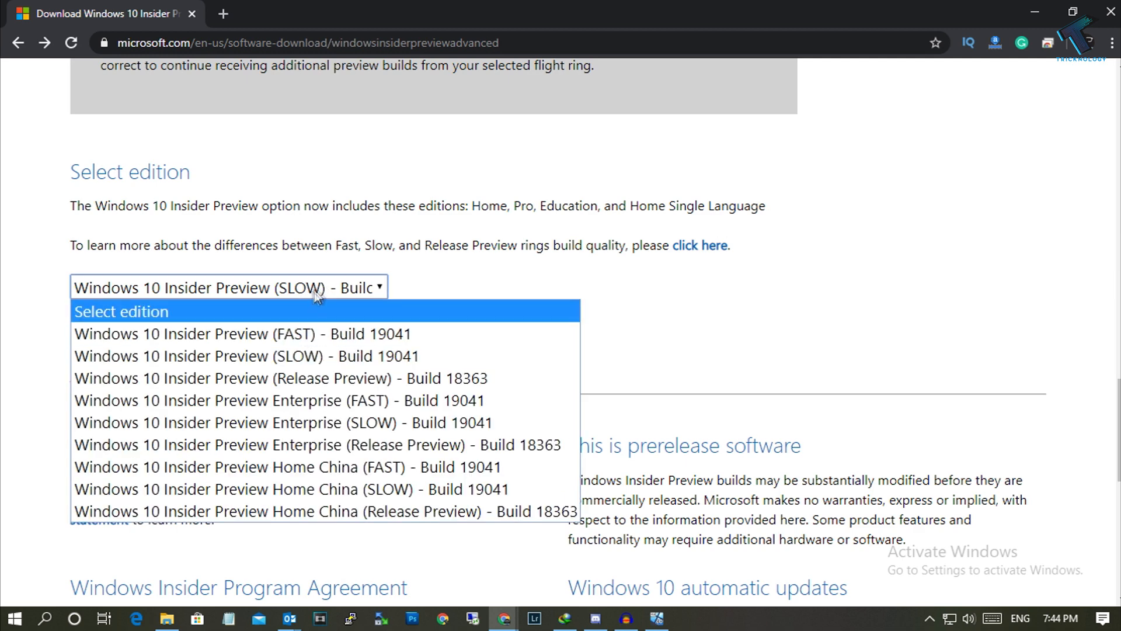
pyautogui.click(247, 356)
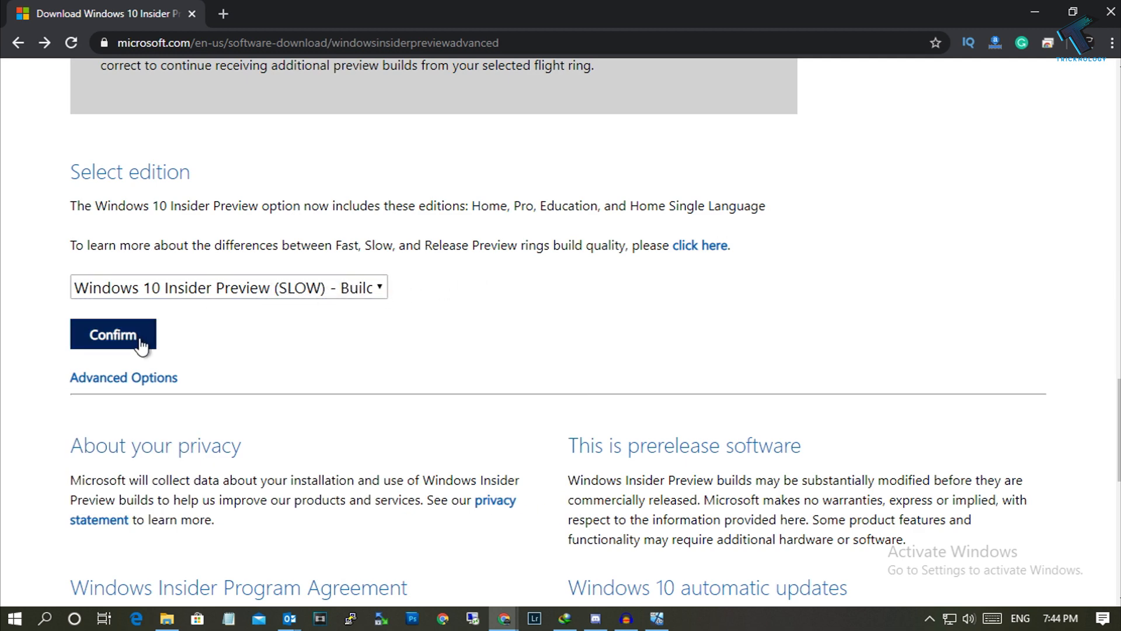
# Step: Confirm the edition, then choose English as product language and confirm it
pyautogui.click(112, 336)
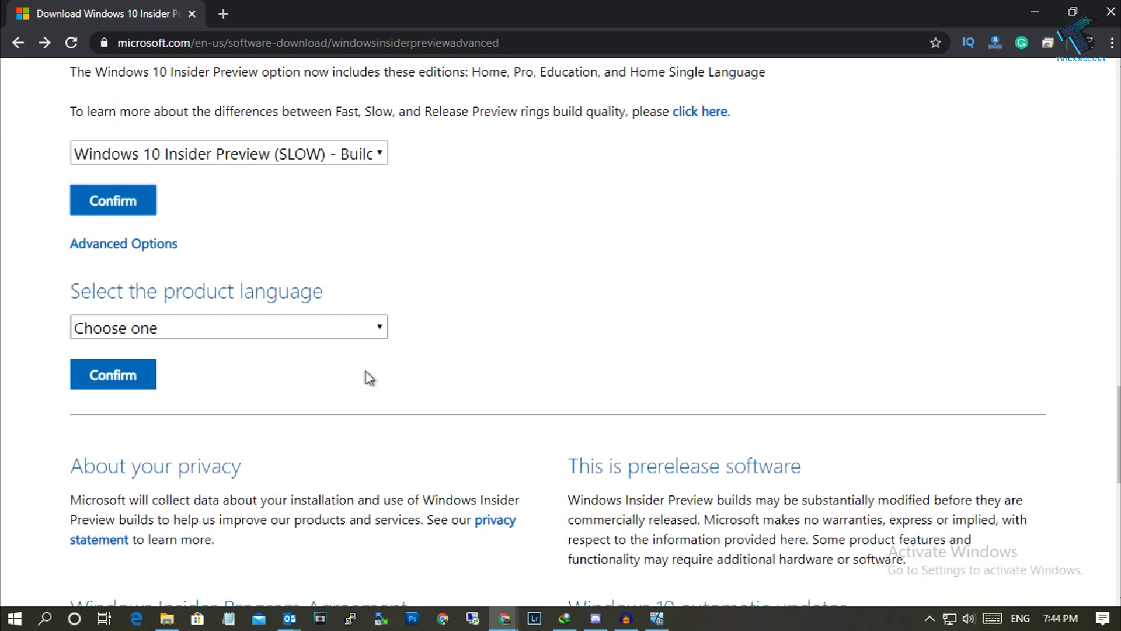
pyautogui.moveTo(318, 301)
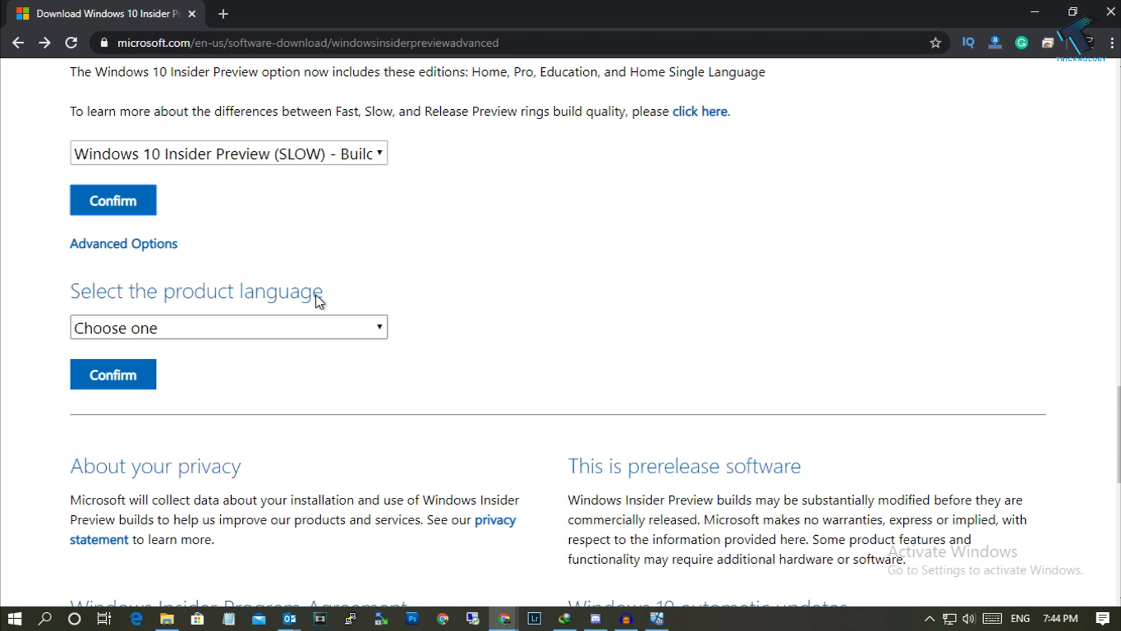
pyautogui.click(228, 327)
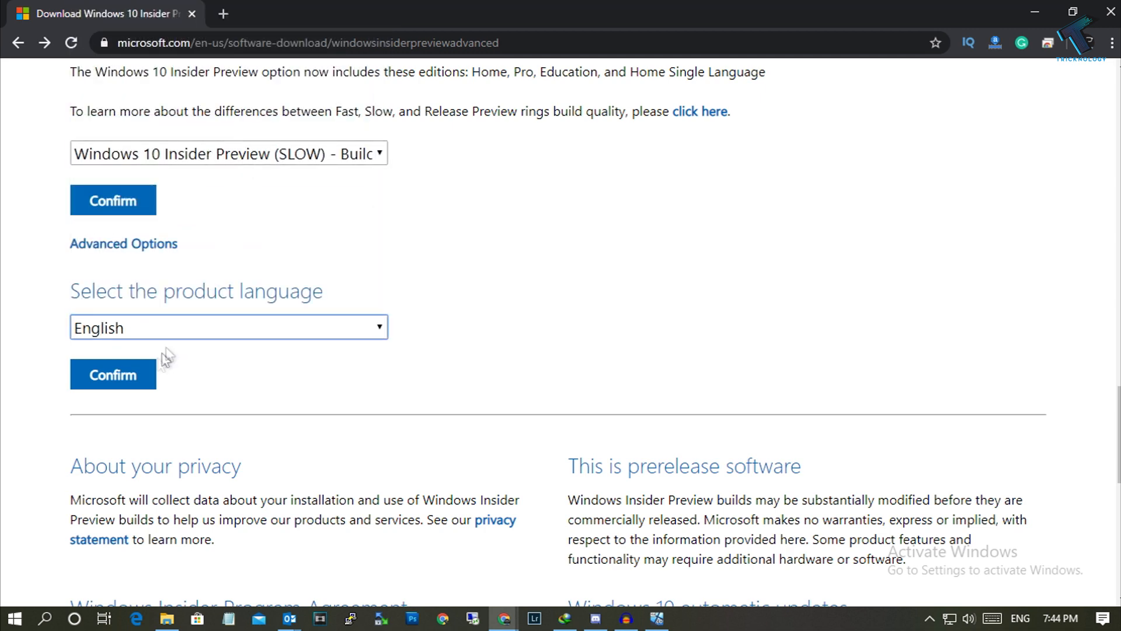
pyautogui.click(112, 374)
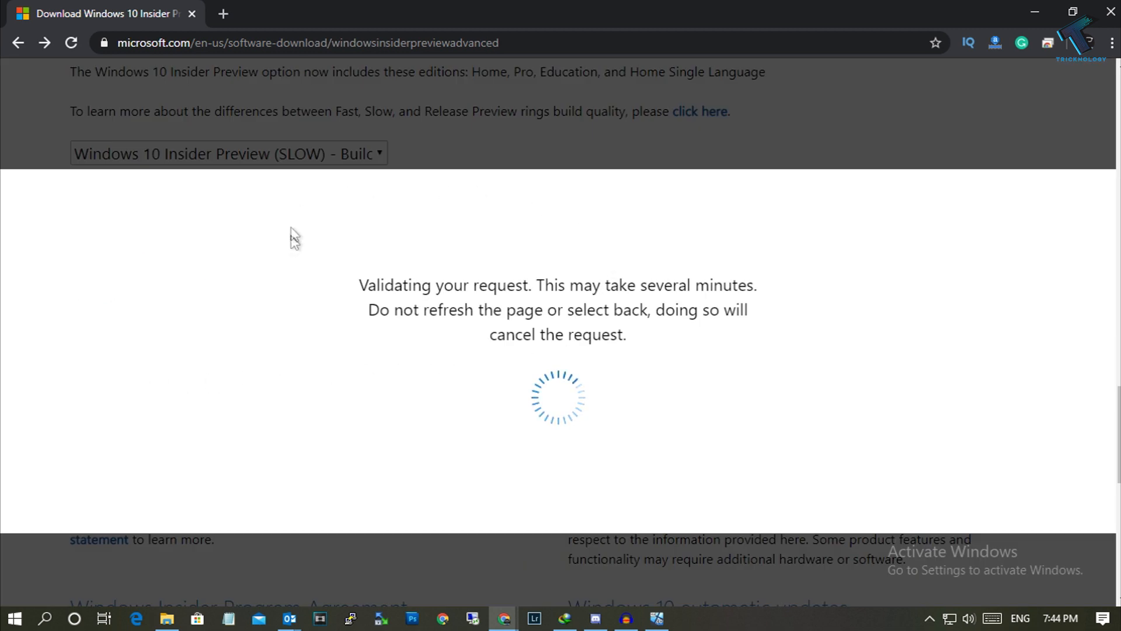
pyautogui.moveTo(648, 419)
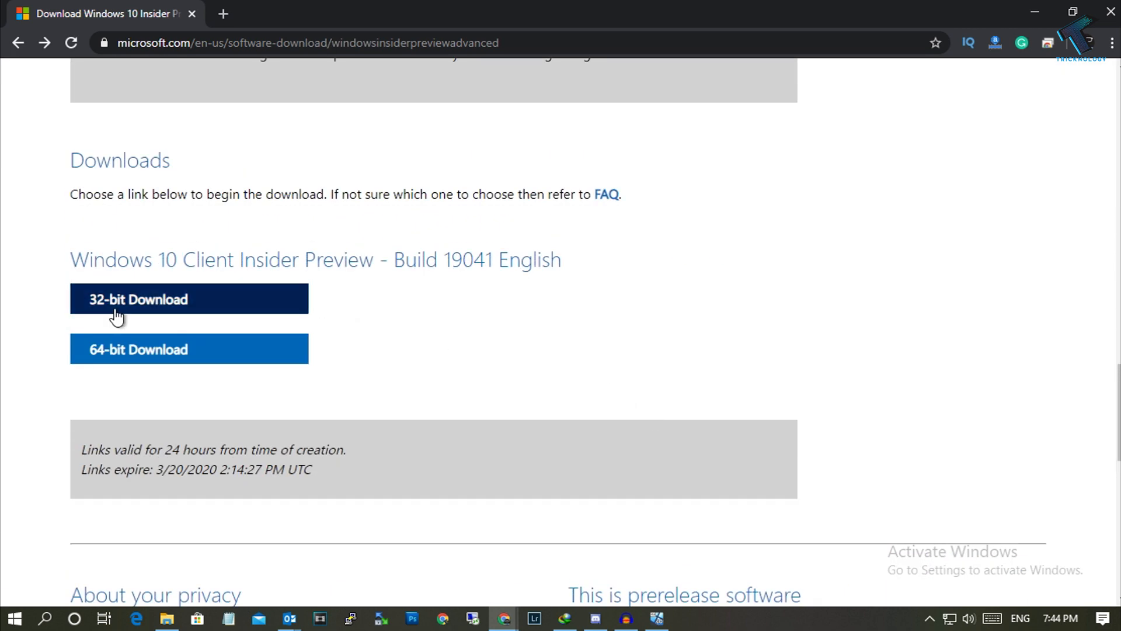
pyautogui.moveTo(138, 349)
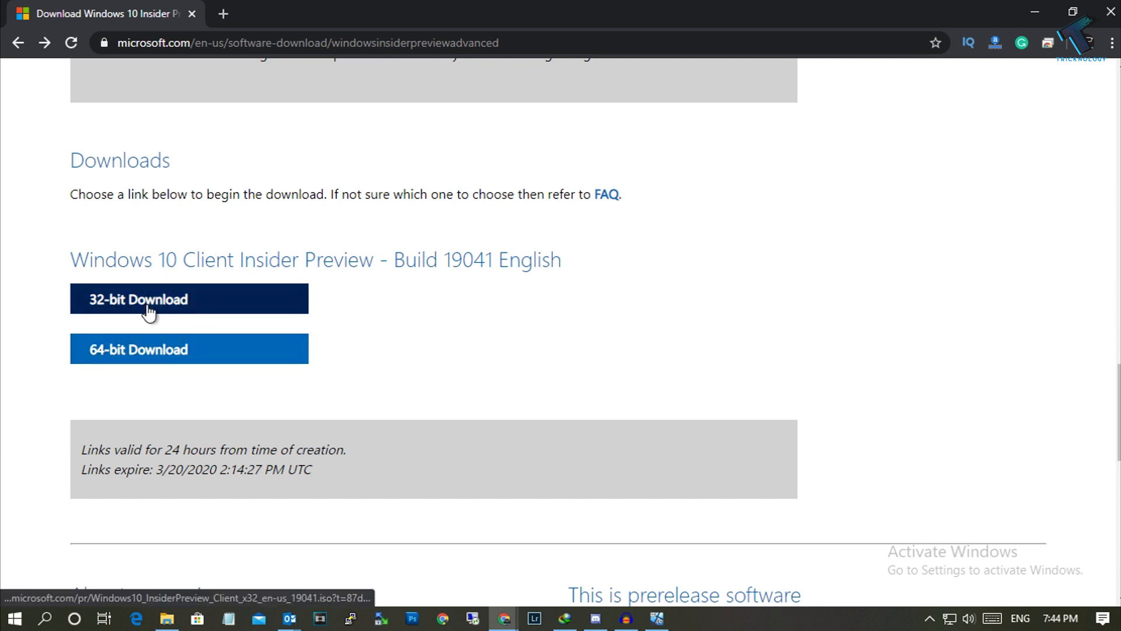
pyautogui.moveTo(180, 300)
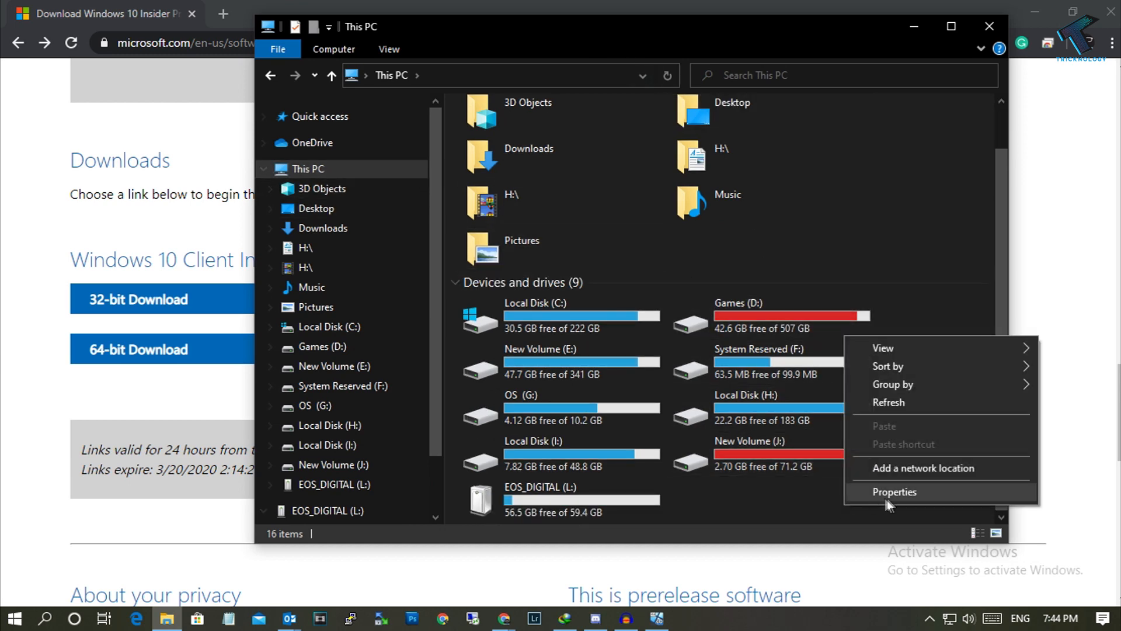
# Step: Show This PC's Properties, confirming Windows 10 Pro with a 64-bit operating system
pyautogui.click(894, 491)
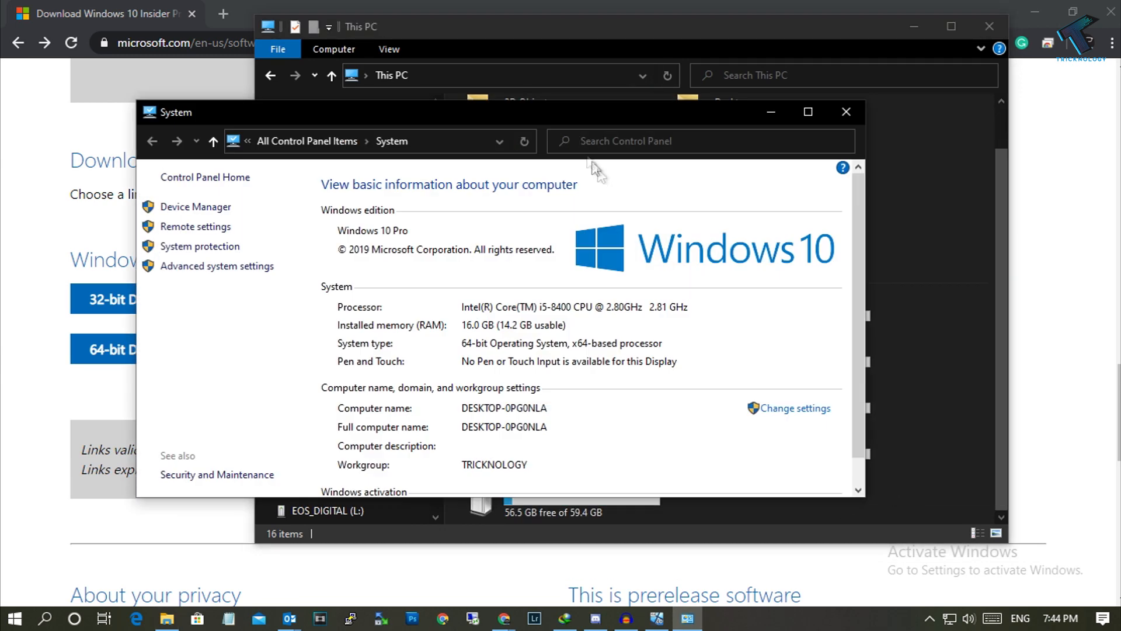
pyautogui.moveTo(362, 363)
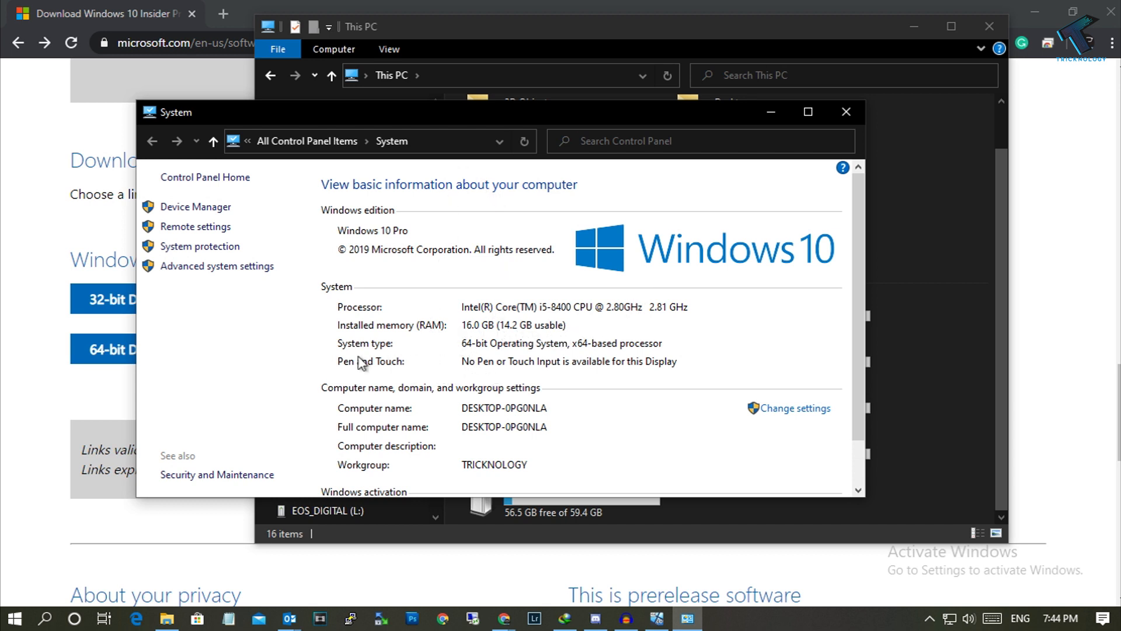
pyautogui.moveTo(490, 340)
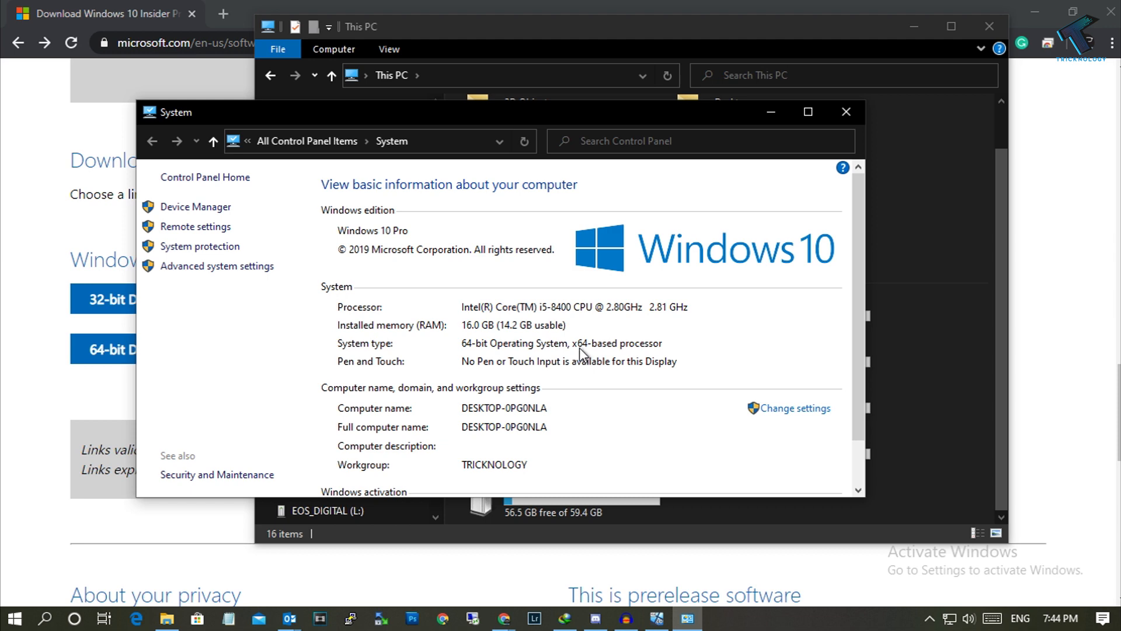
pyautogui.moveTo(583, 358)
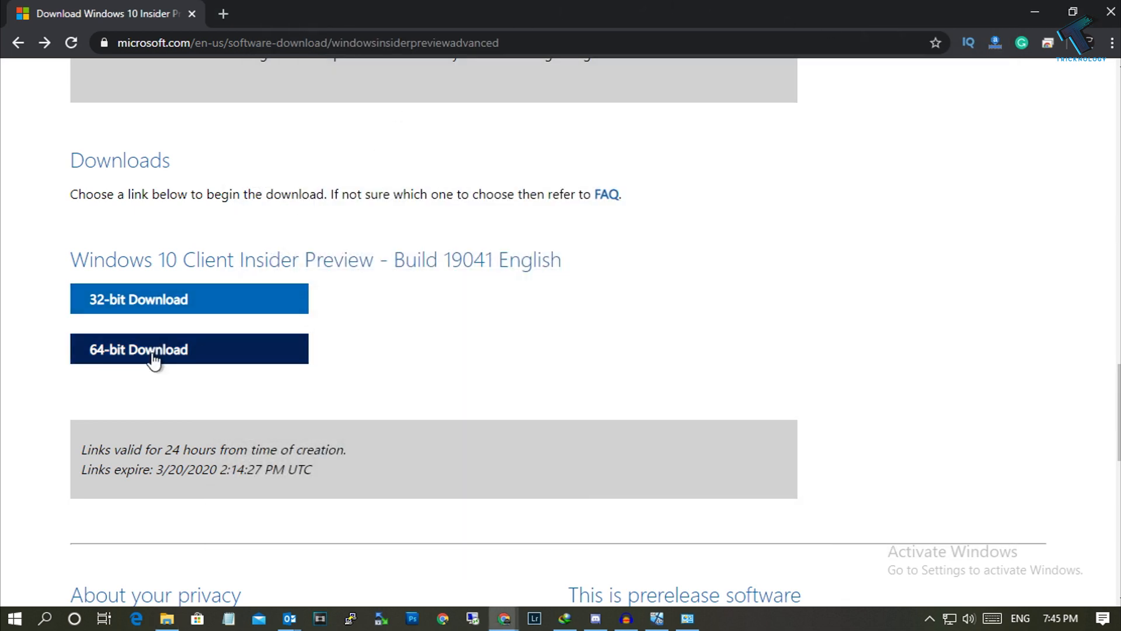
# Step: Start the 64-bit Build 19041 English ISO download (4.8 GB) in Chrome
pyautogui.click(188, 349)
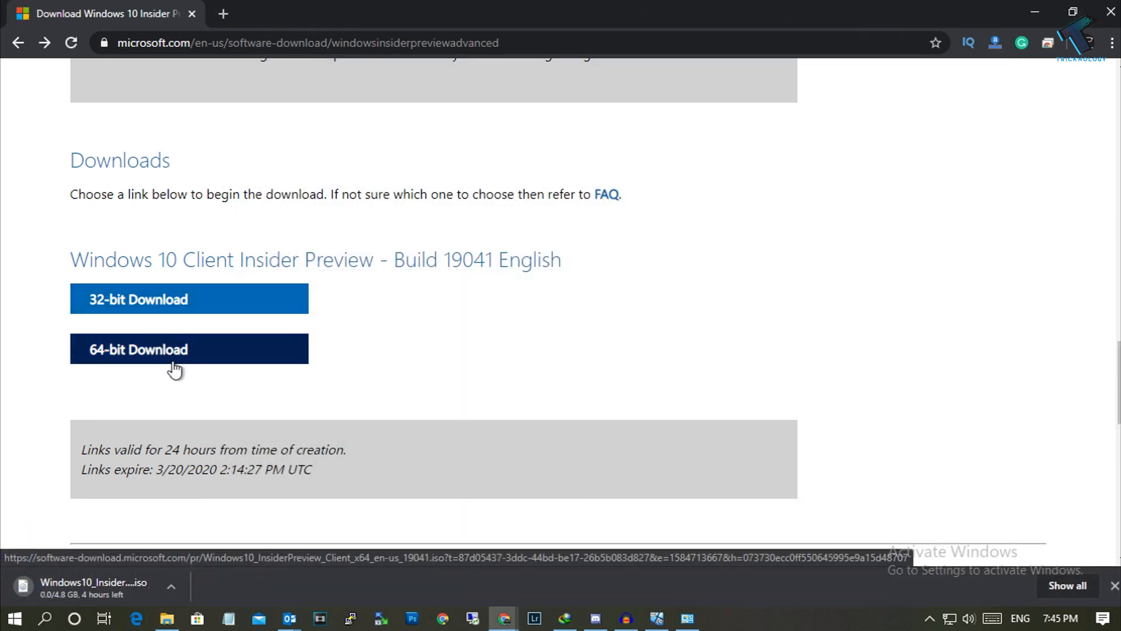